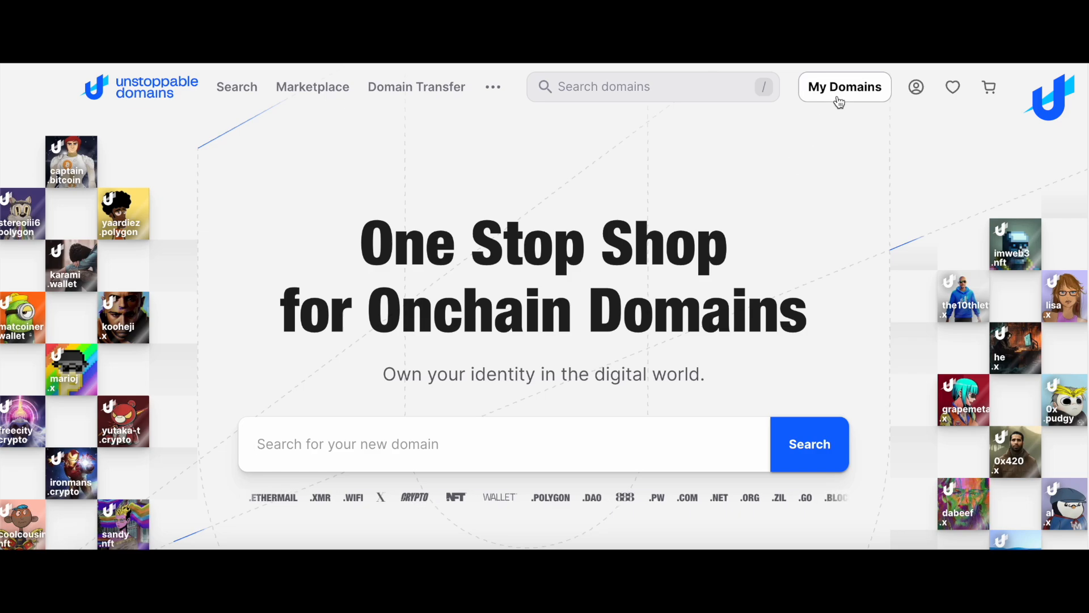
Open the management page for emx-530-ud.com from the My Domains list.
click(844, 87)
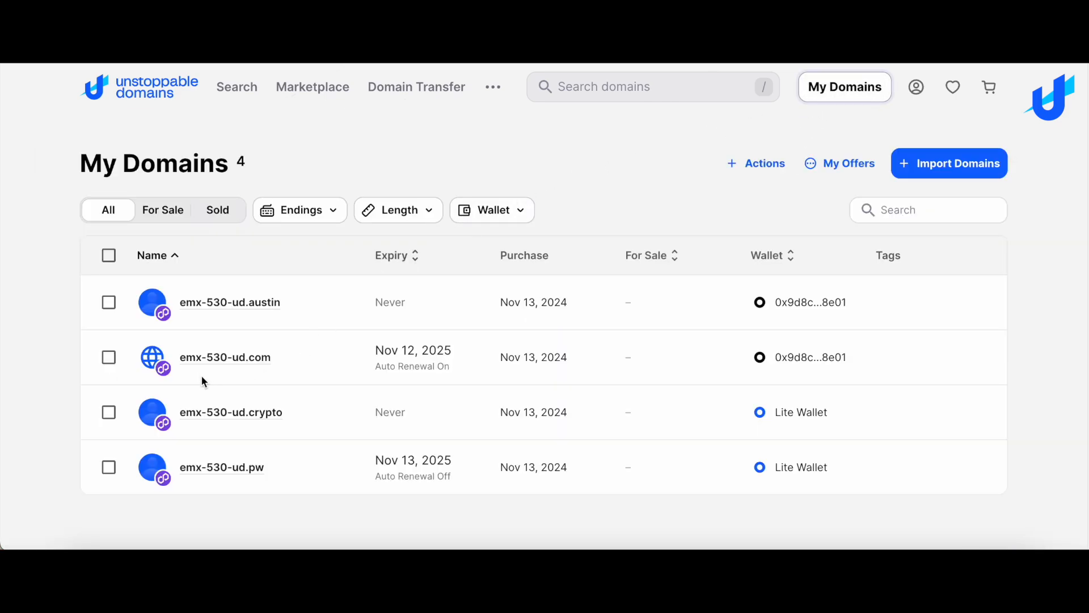
click(225, 357)
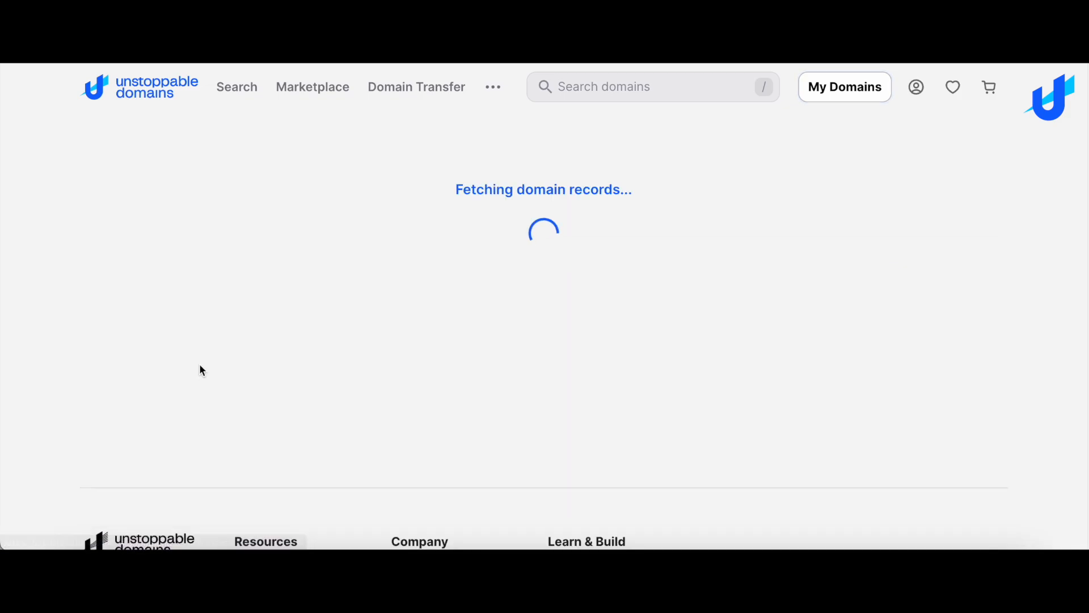
mouse_move(159, 415)
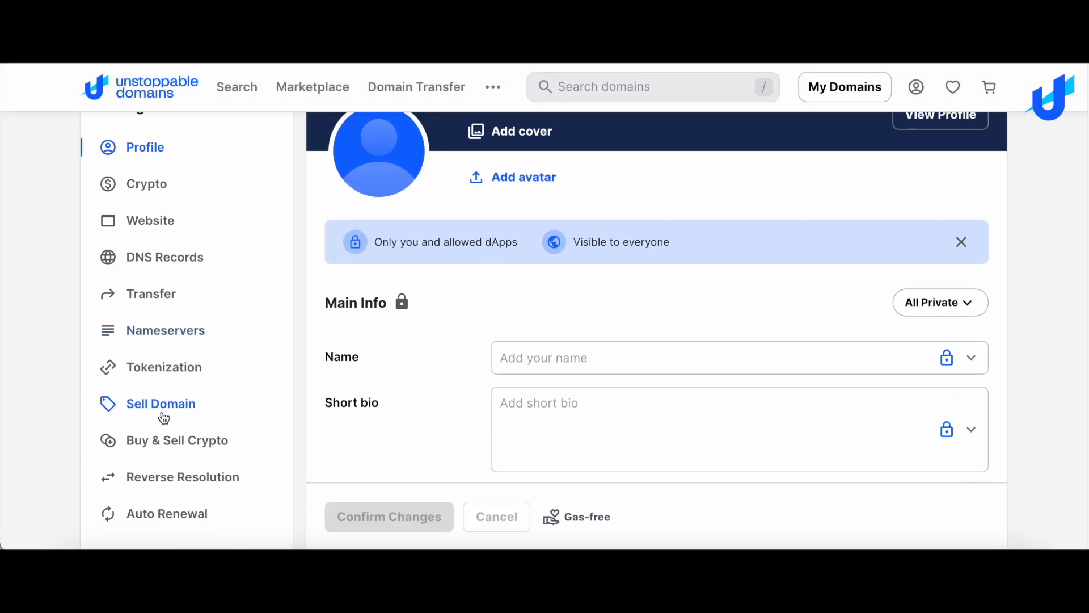
Start a sale listing for emx-530-ud.com and approve the wallet through MetaMask.
click(160, 404)
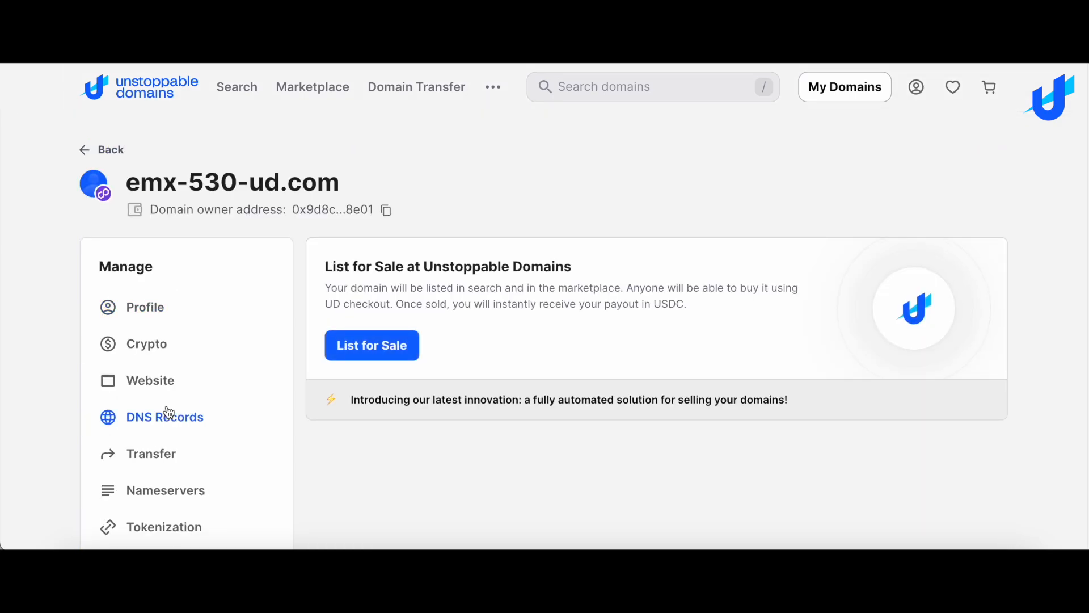
mouse_move(373, 345)
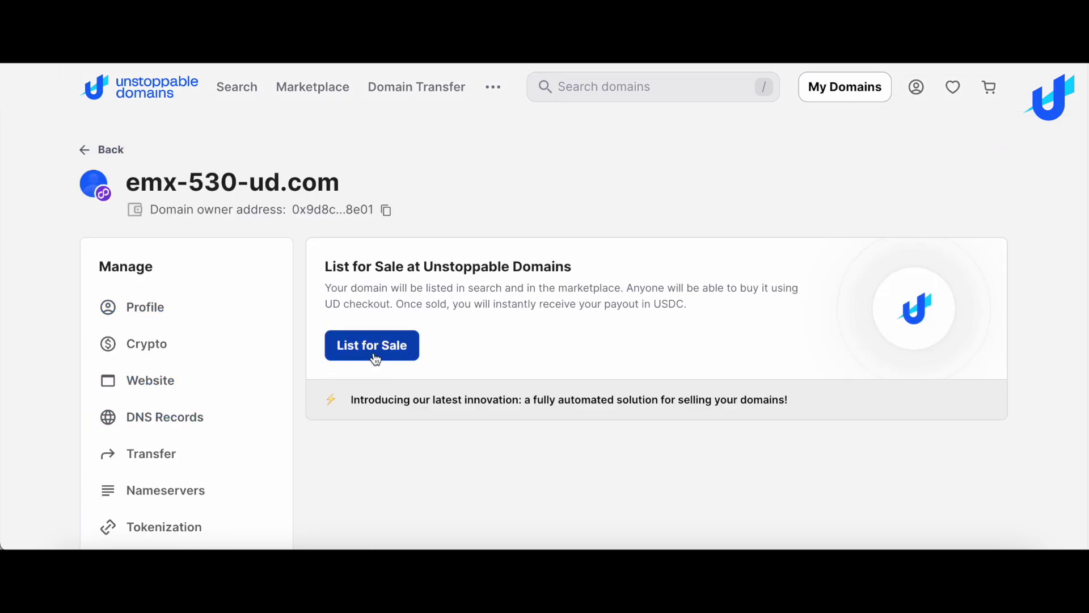
click(370, 344)
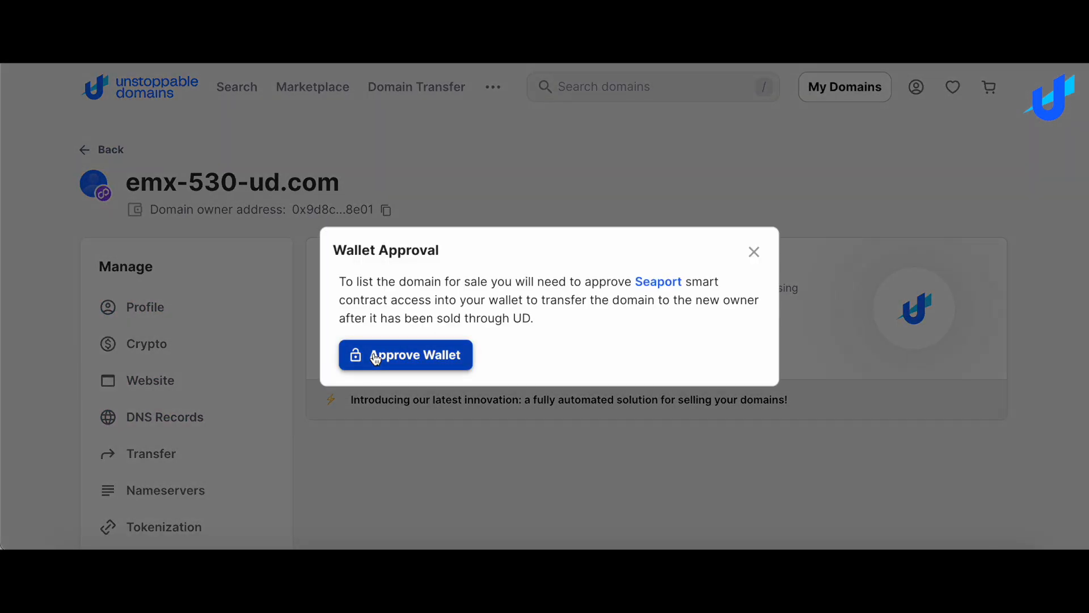
click(405, 354)
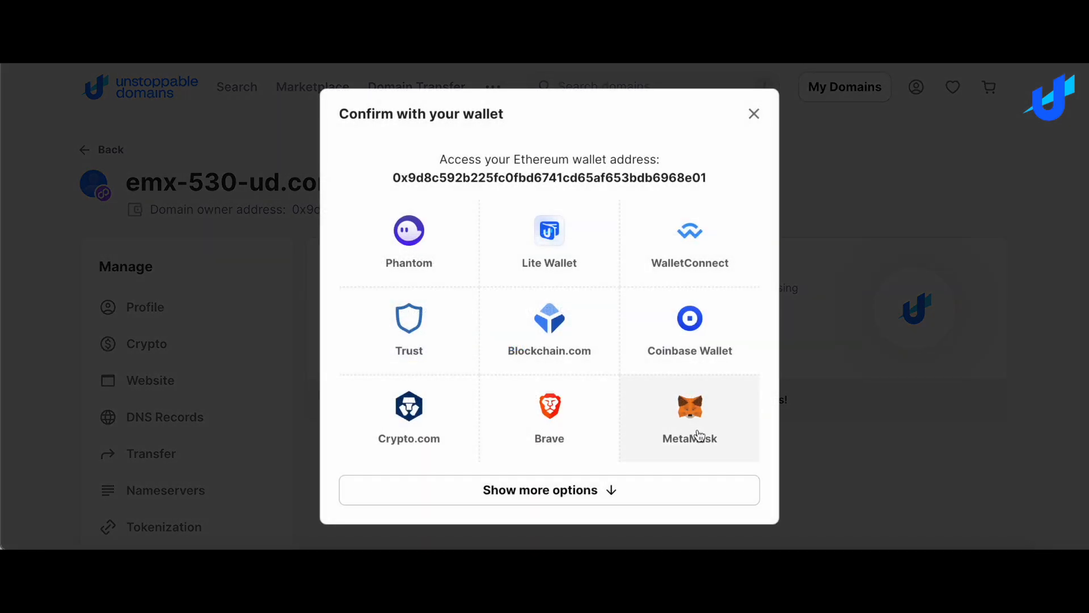
click(689, 416)
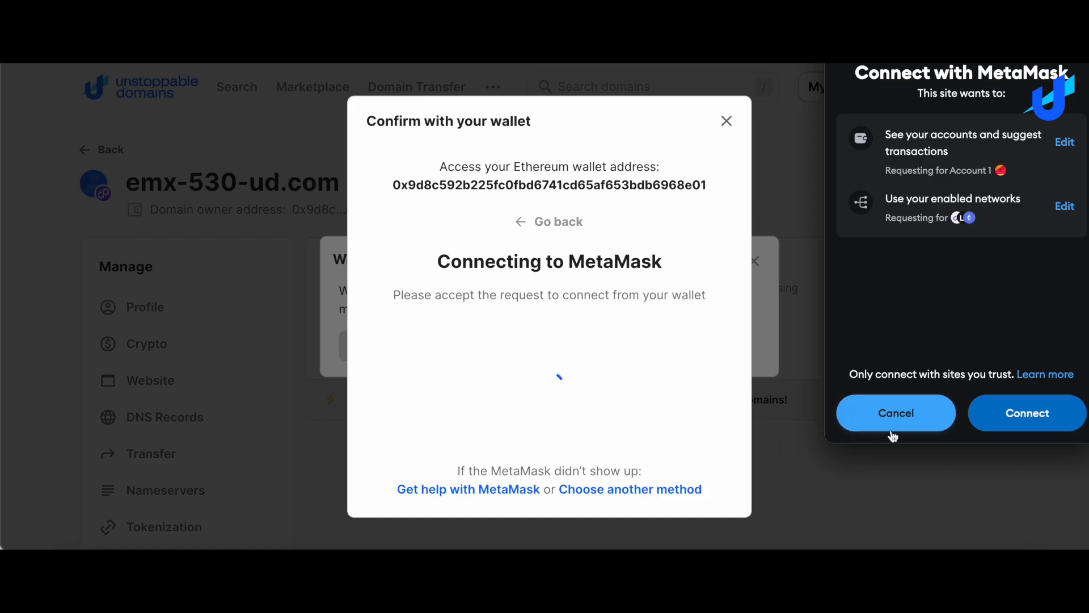
click(1026, 413)
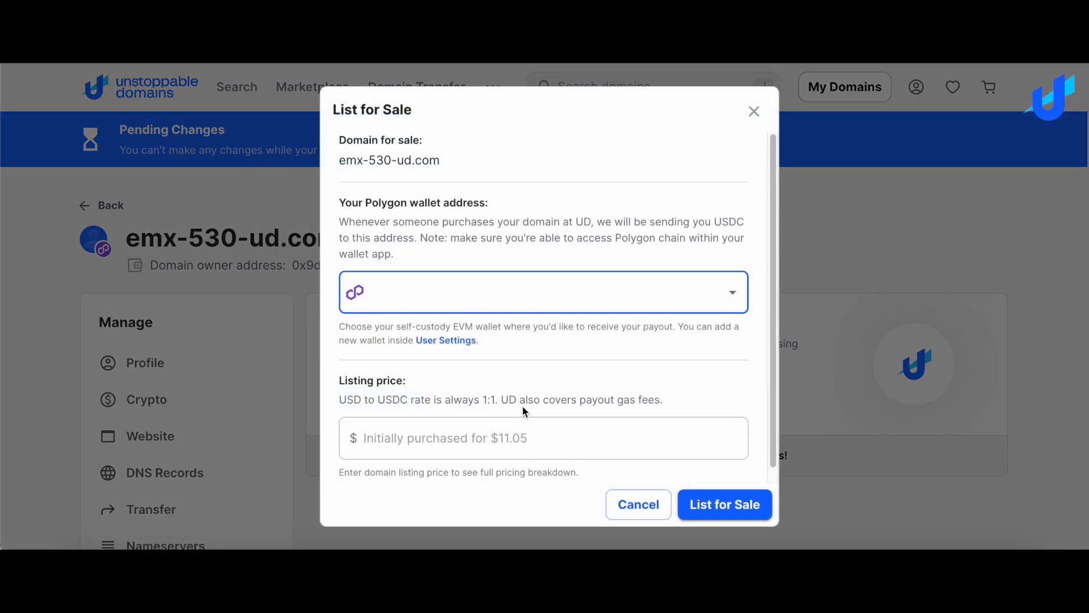
mouse_move(623, 293)
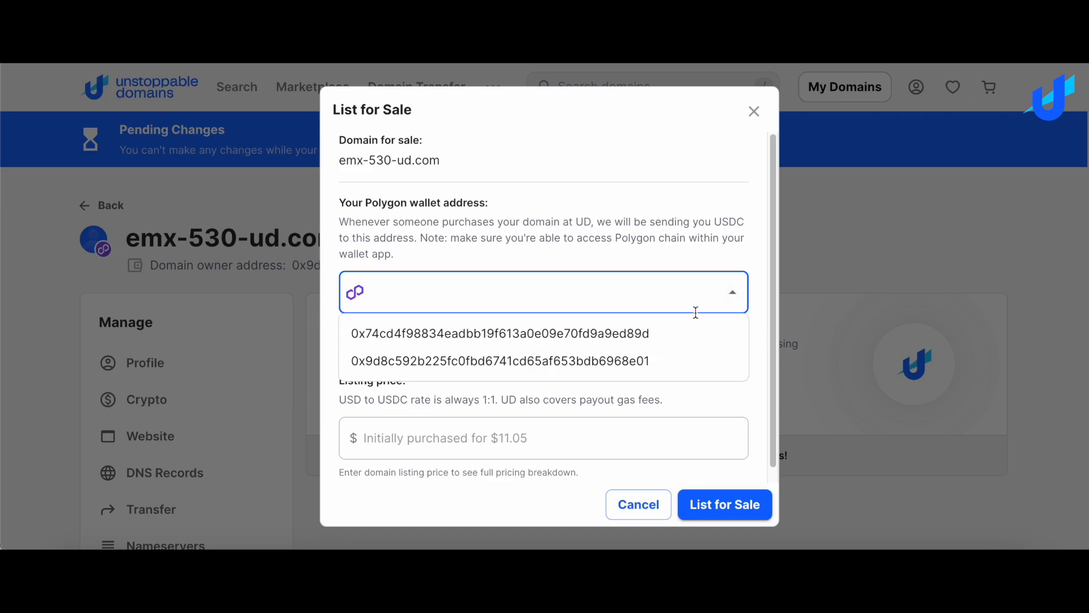
Set the owner's wallet as payout, price emx-530-ud.com at $20, and submit the listing.
click(500, 361)
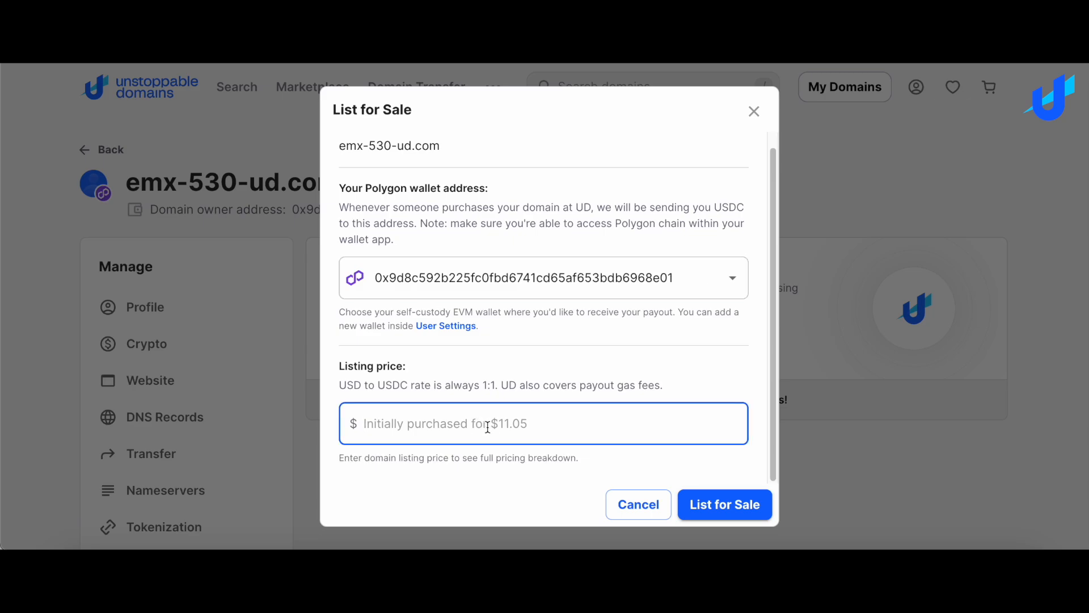
text(20)
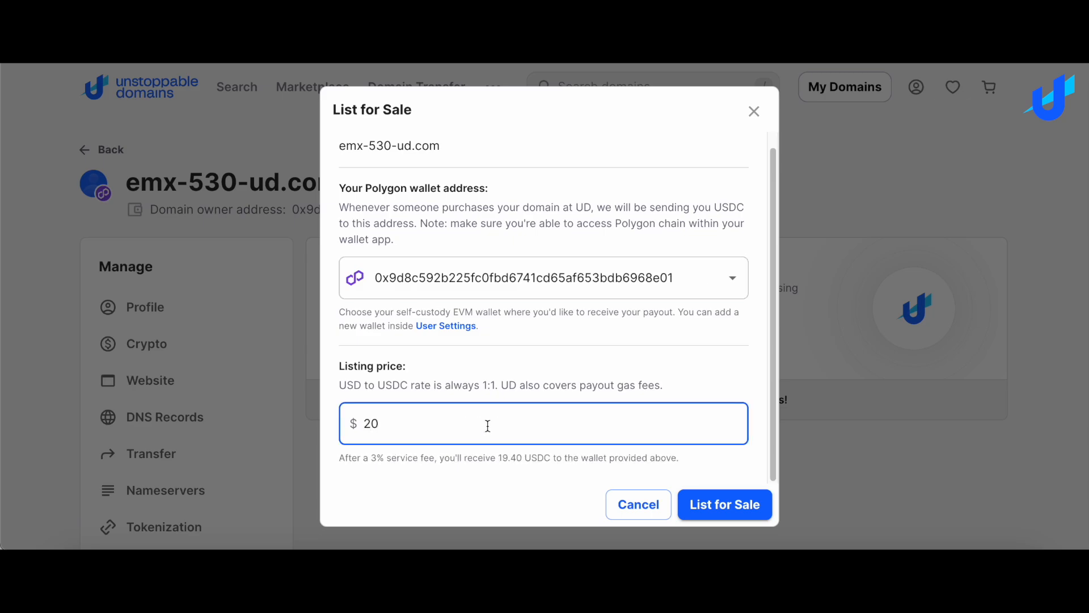
click(723, 503)
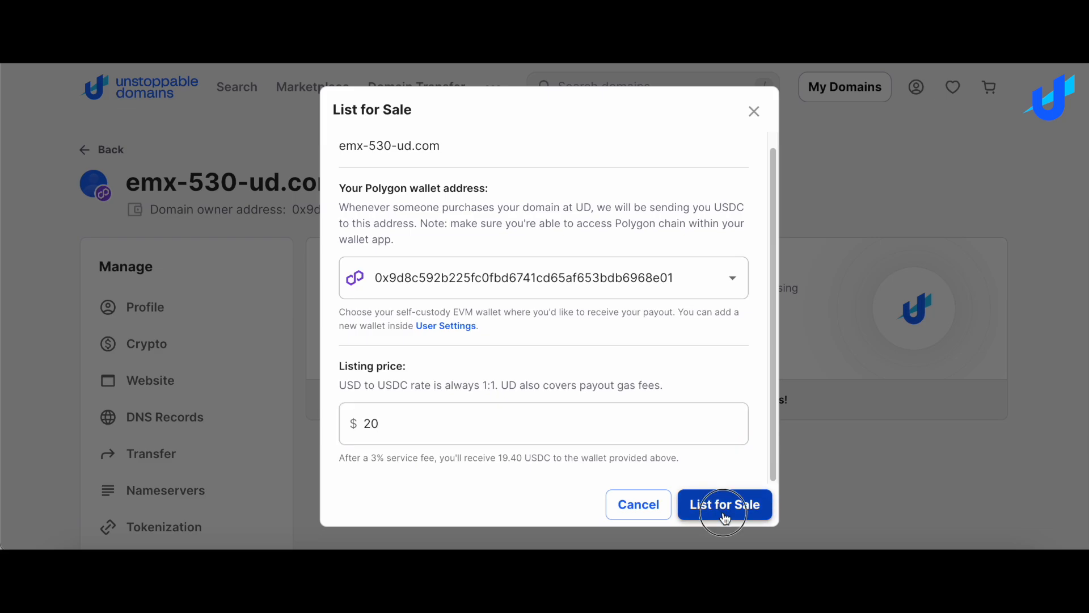
Review and confirm the MetaMask signature request activating the $20 listing.
click(723, 504)
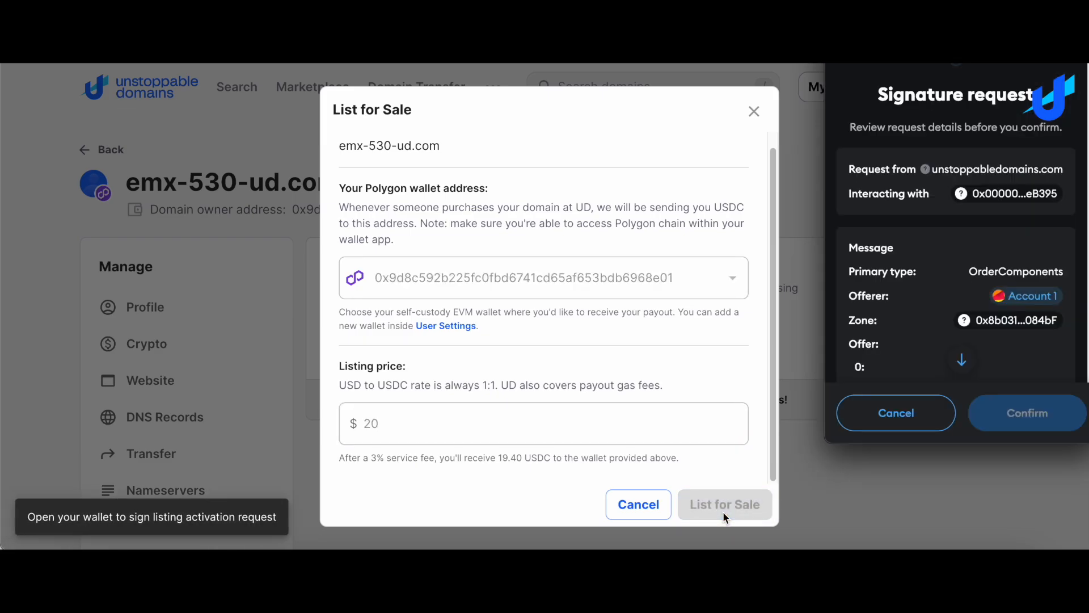
scroll(down, 3)
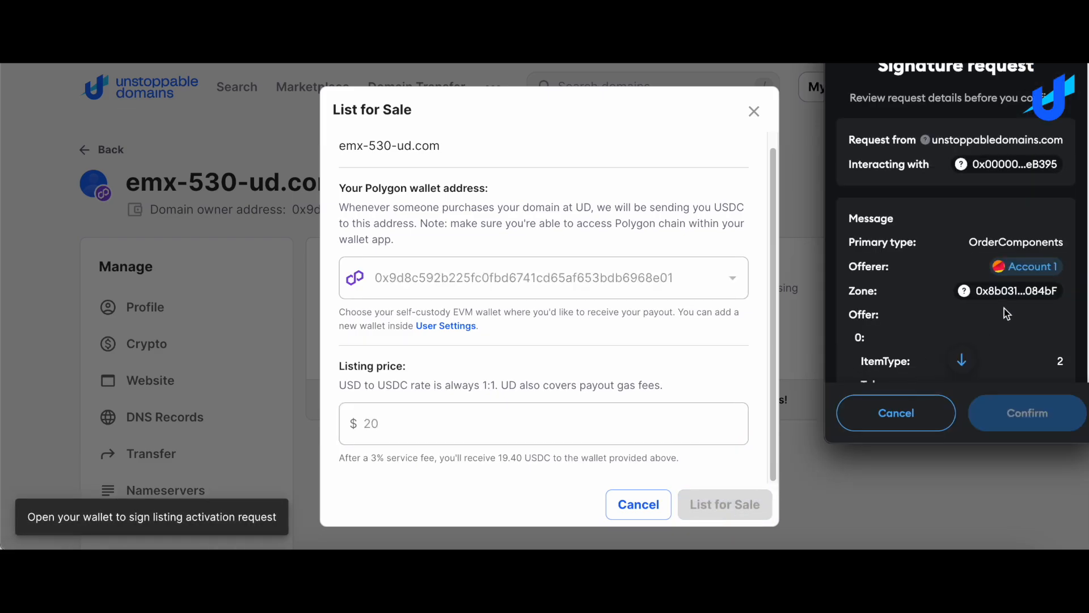
scroll(down, 3)
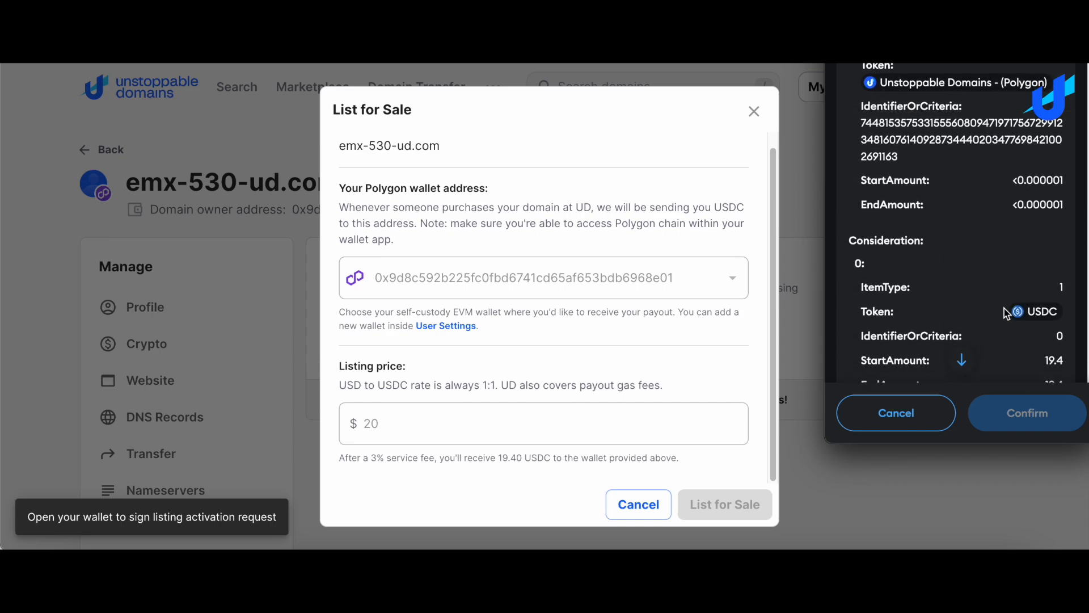
scroll(down, 3)
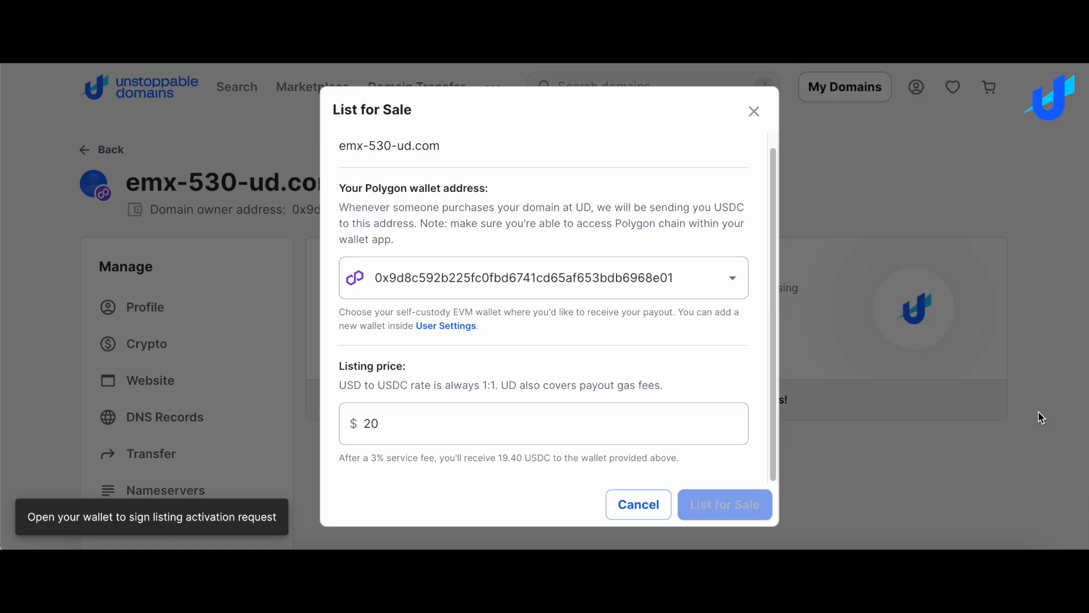
click(724, 504)
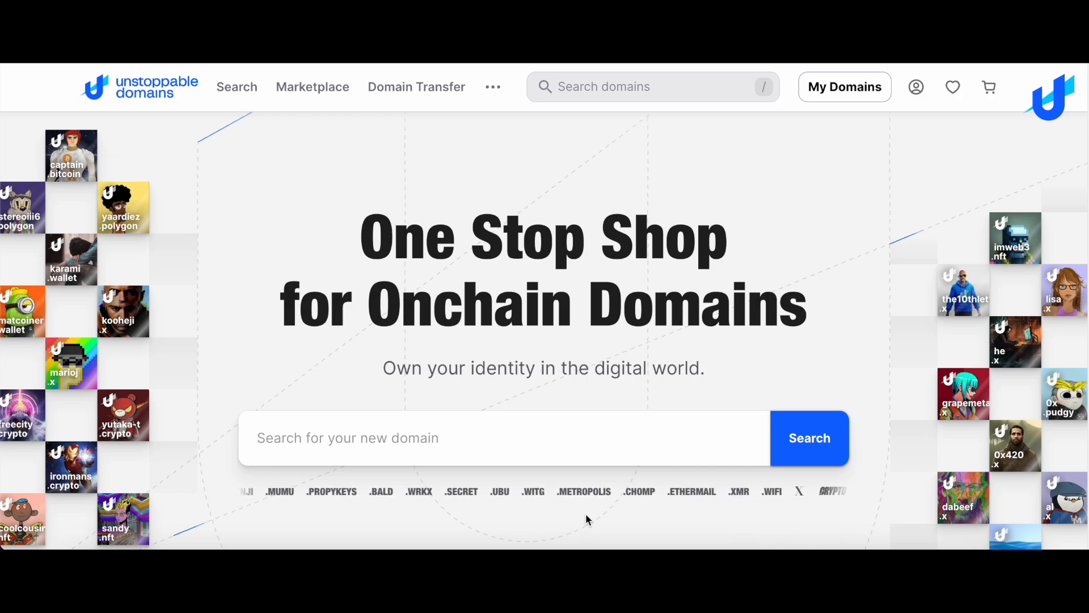
mouse_move(844, 87)
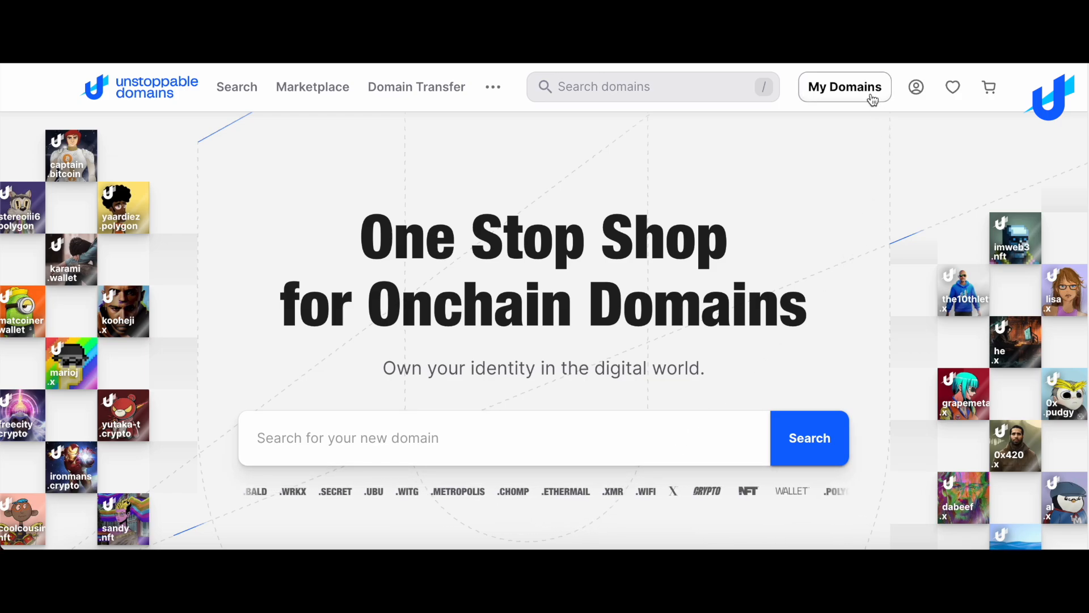
Select emx-530-ud.austin and emx-530-ud.com in My Domains and bring up bulk actions.
click(844, 87)
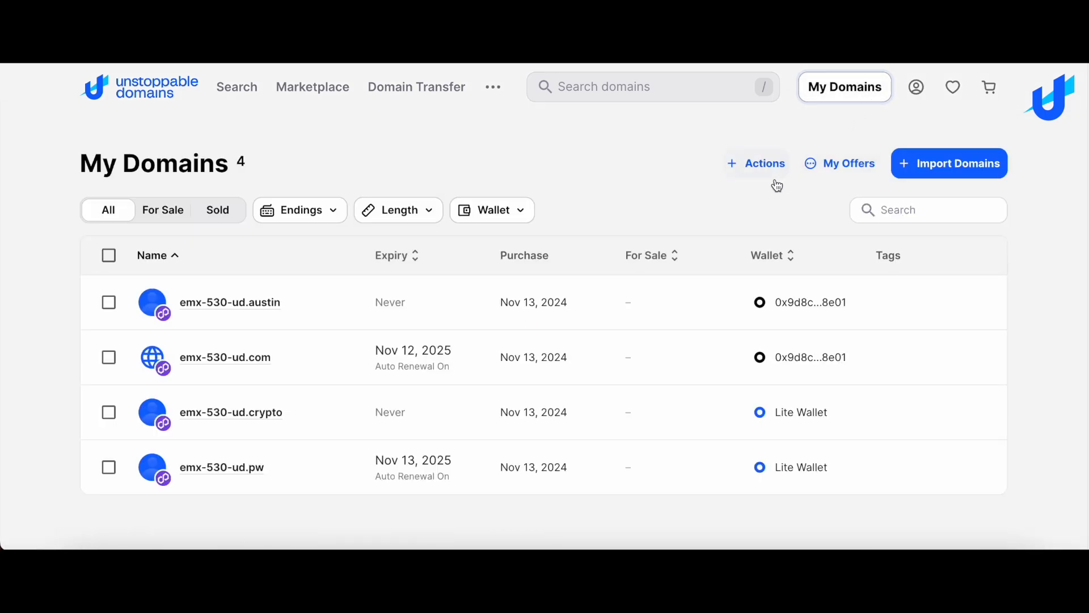
mouse_move(311, 236)
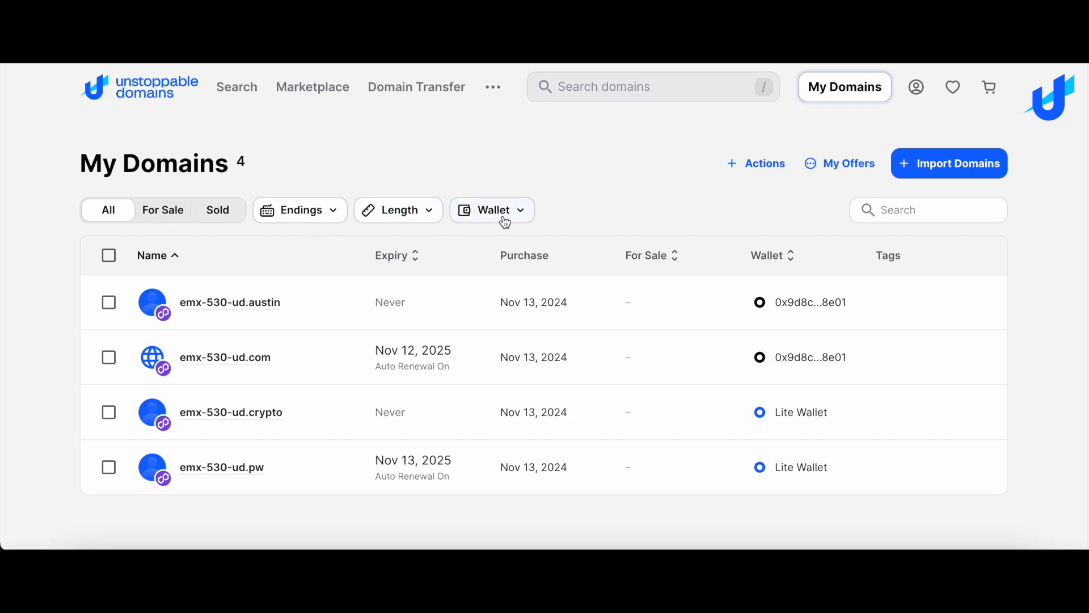
mouse_move(302, 240)
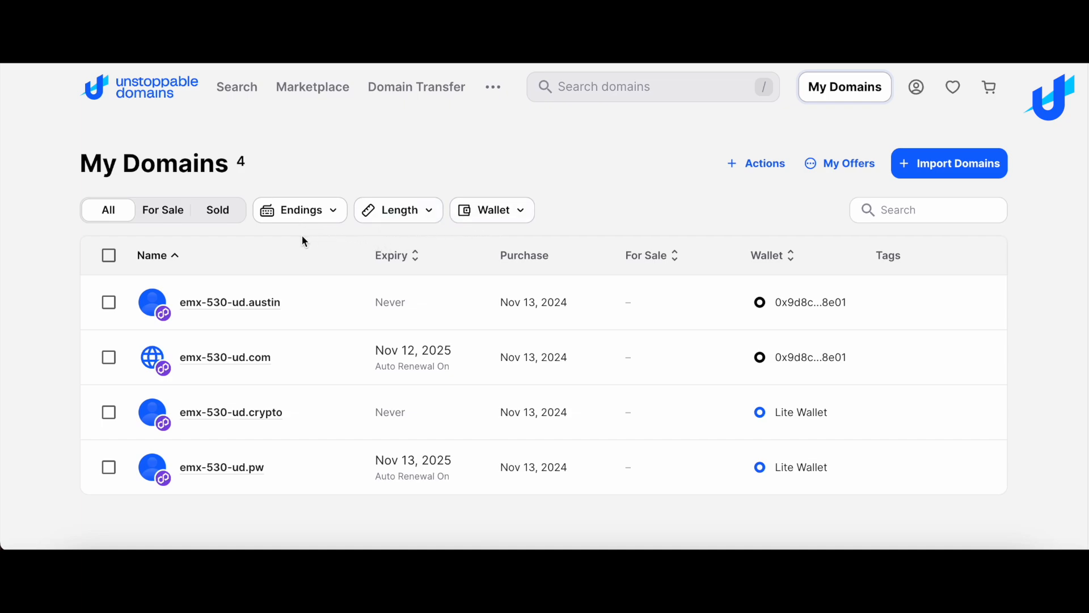
click(109, 302)
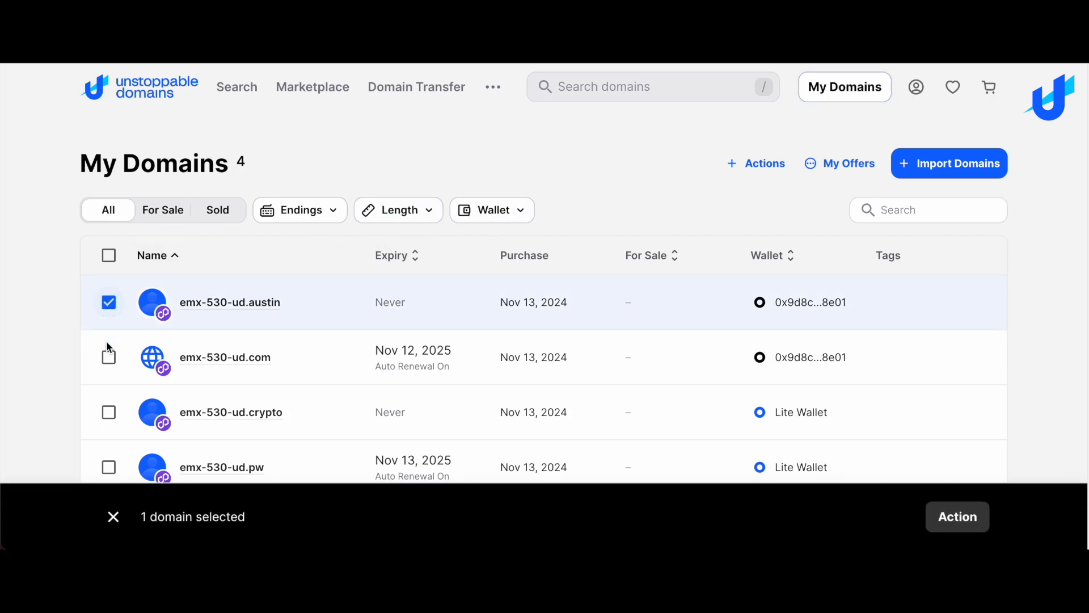
click(109, 357)
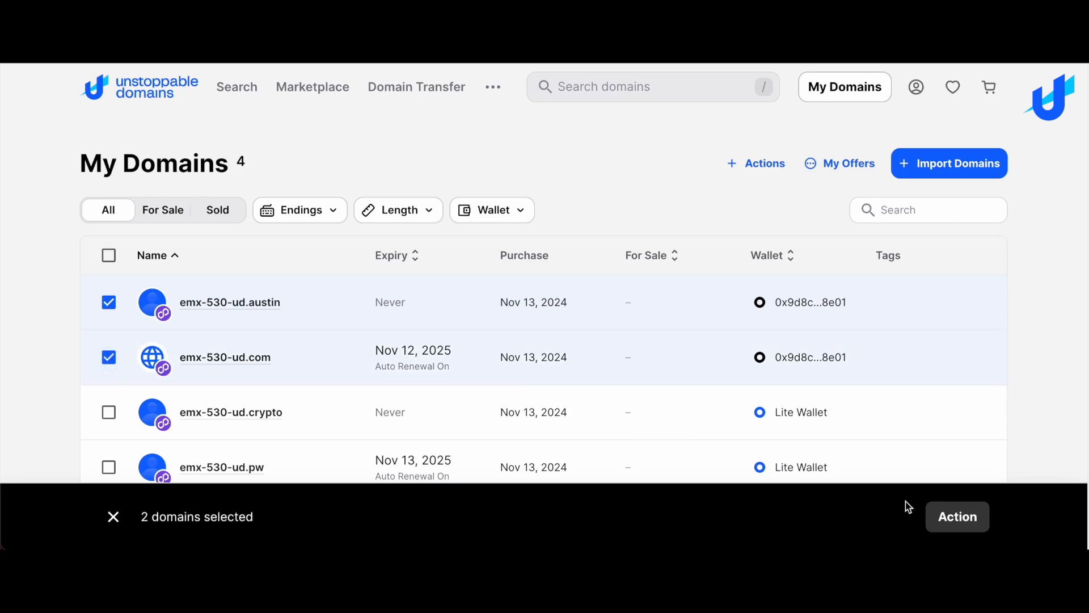
click(962, 516)
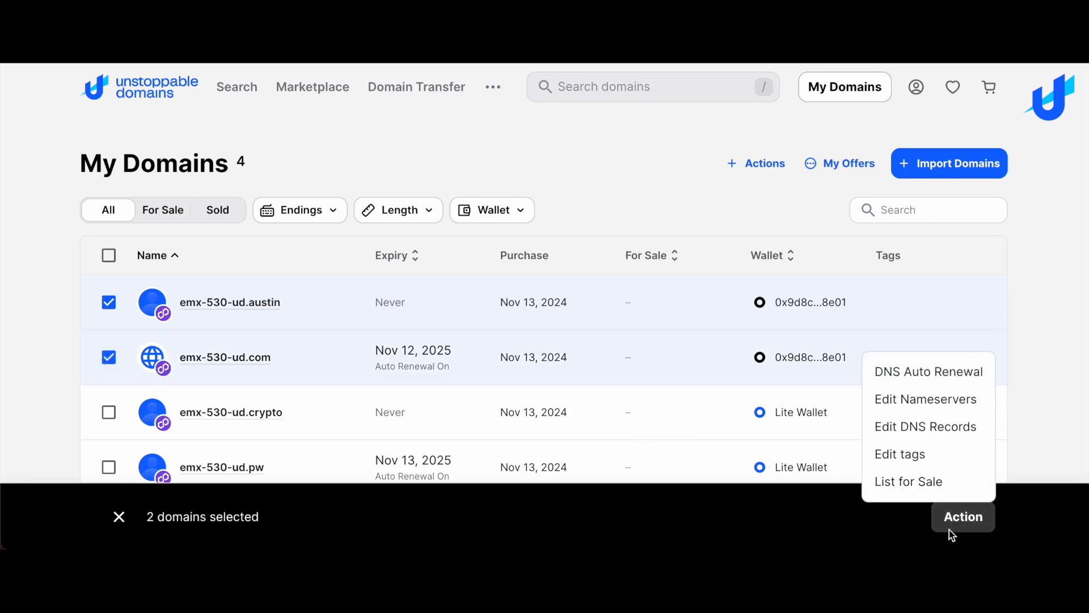
Start a bulk sale listing with Buy Now prices of $20 for both domains.
click(907, 481)
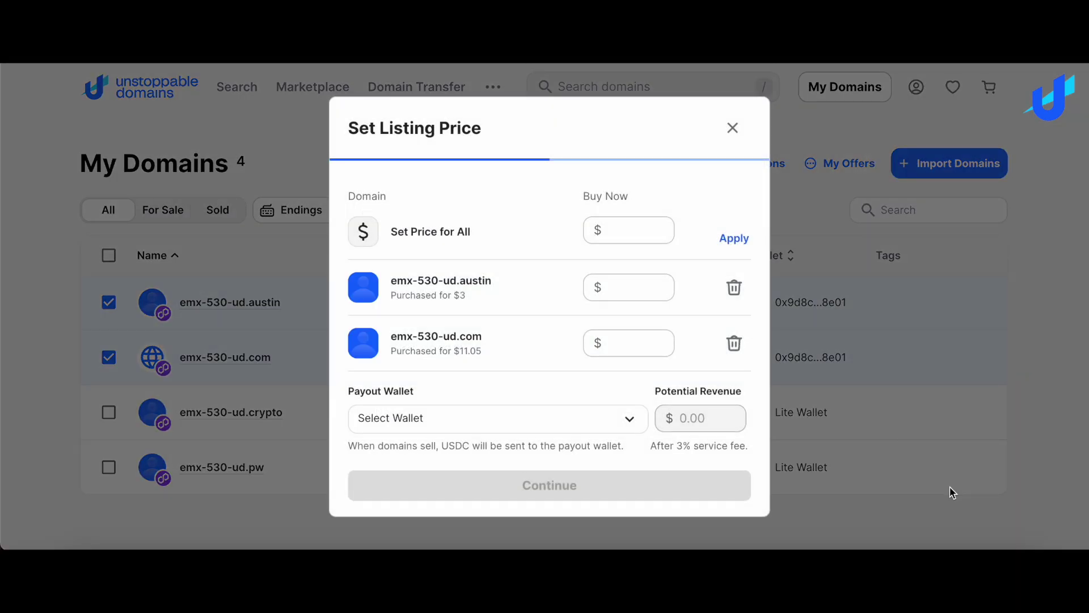
click(627, 287)
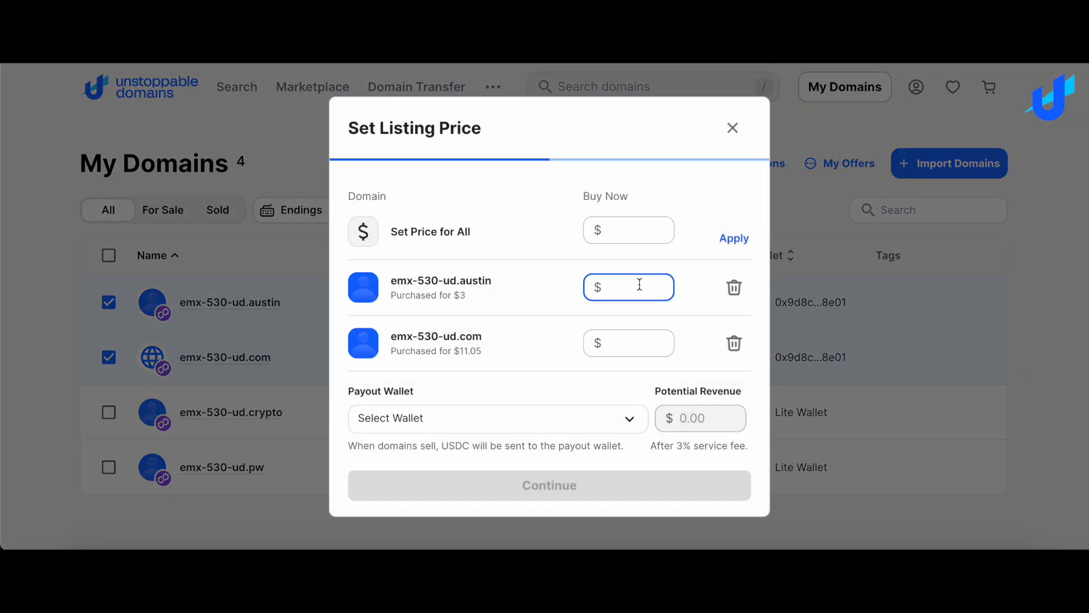
text(20)
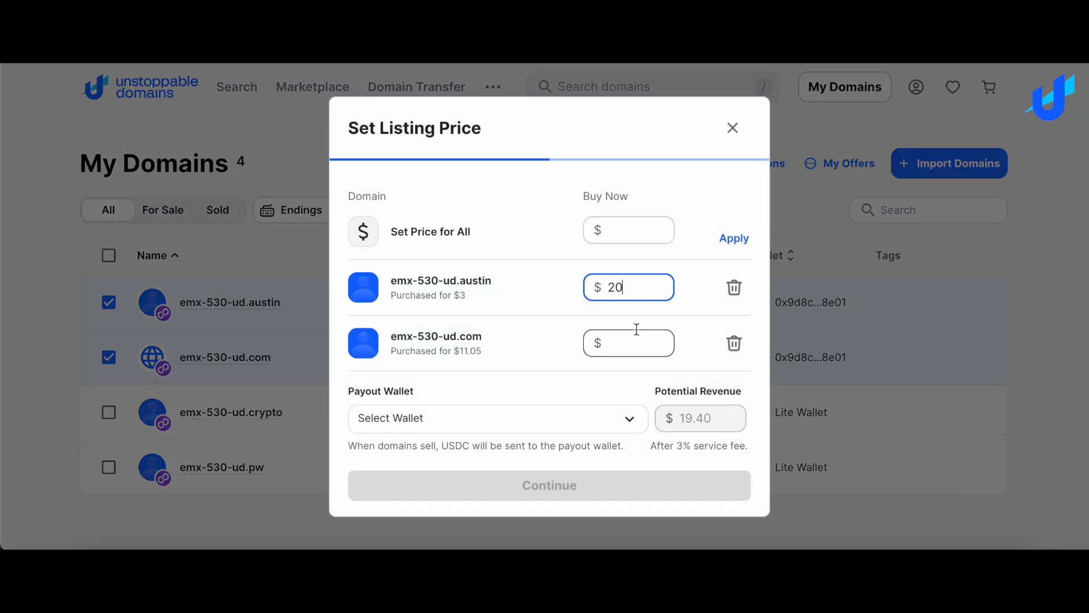
text(20)
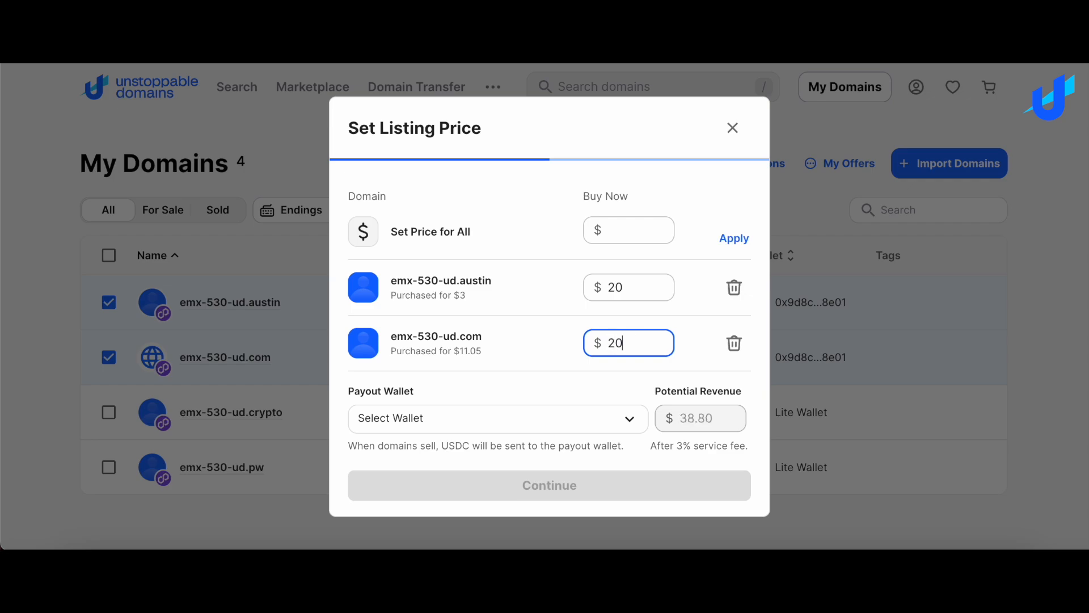
mouse_move(609, 429)
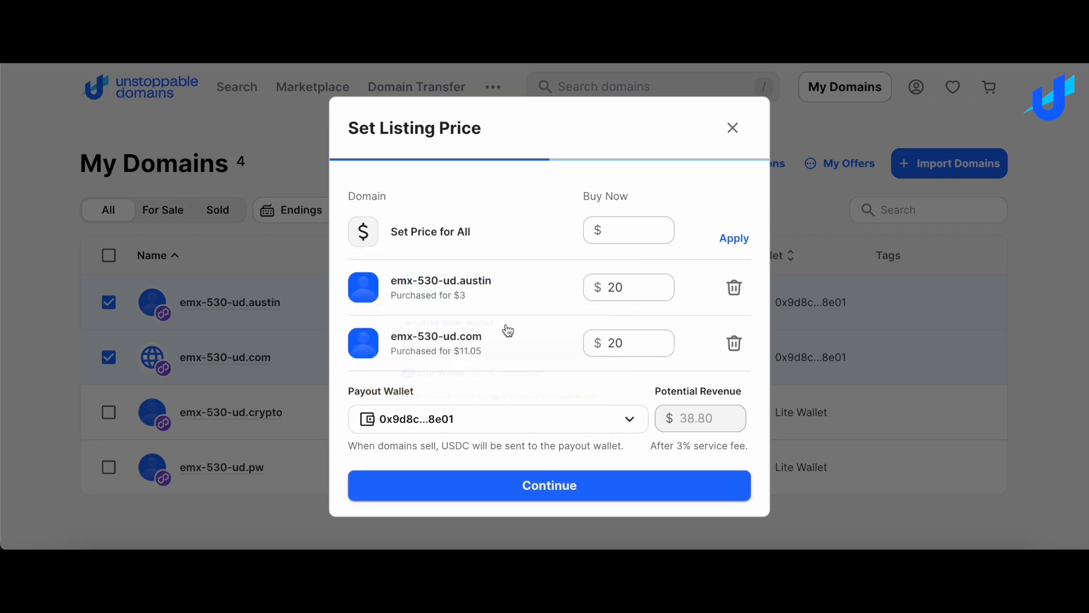
mouse_move(549, 485)
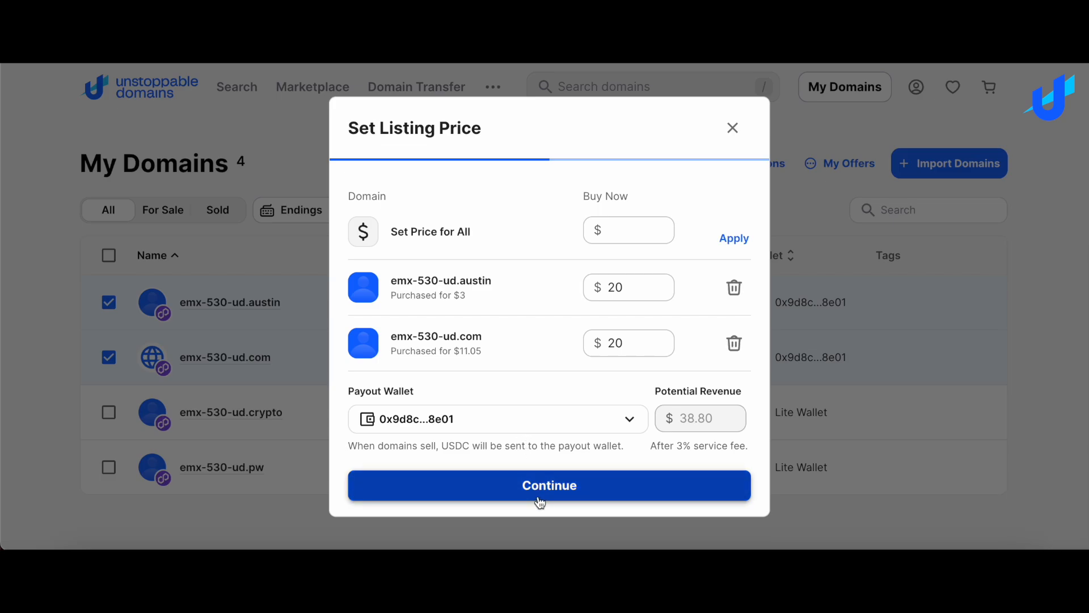
Sign the bulk listing request for both $20 domains with the owning wallet.
click(549, 484)
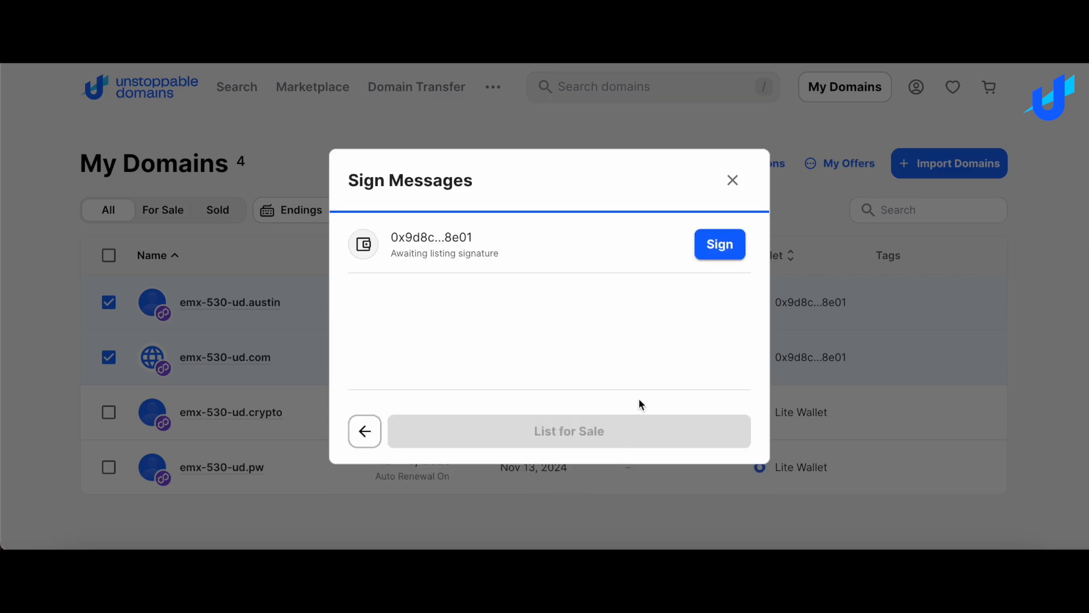
click(720, 245)
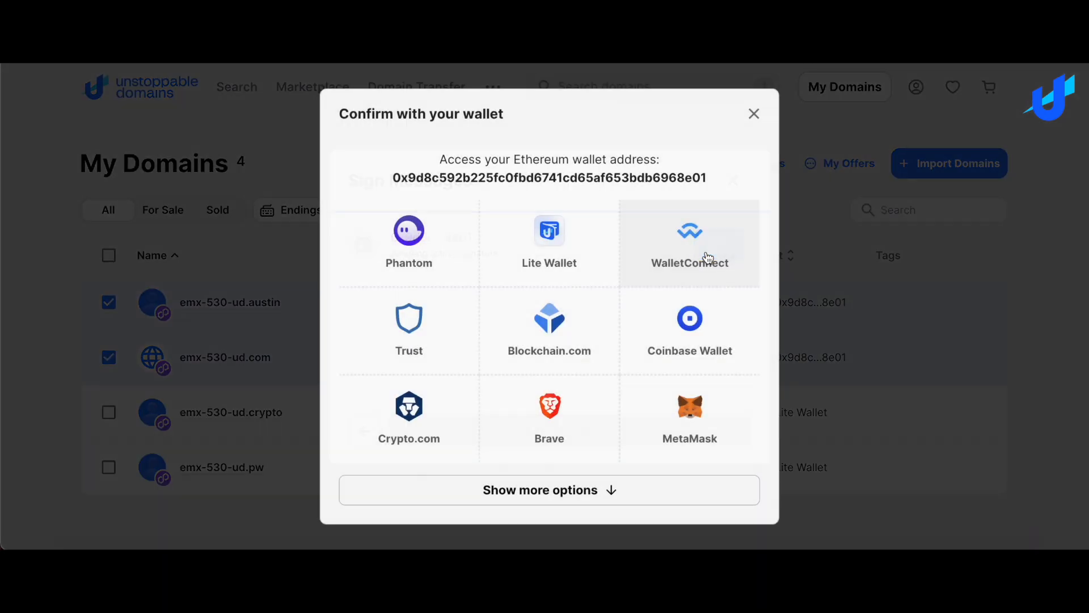
click(688, 409)
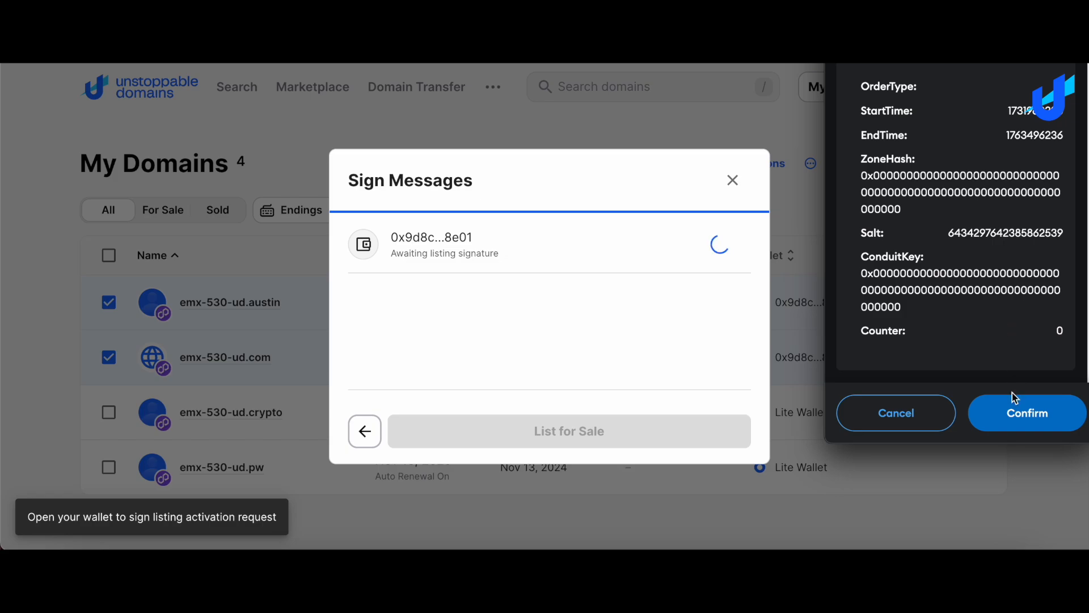
click(1026, 413)
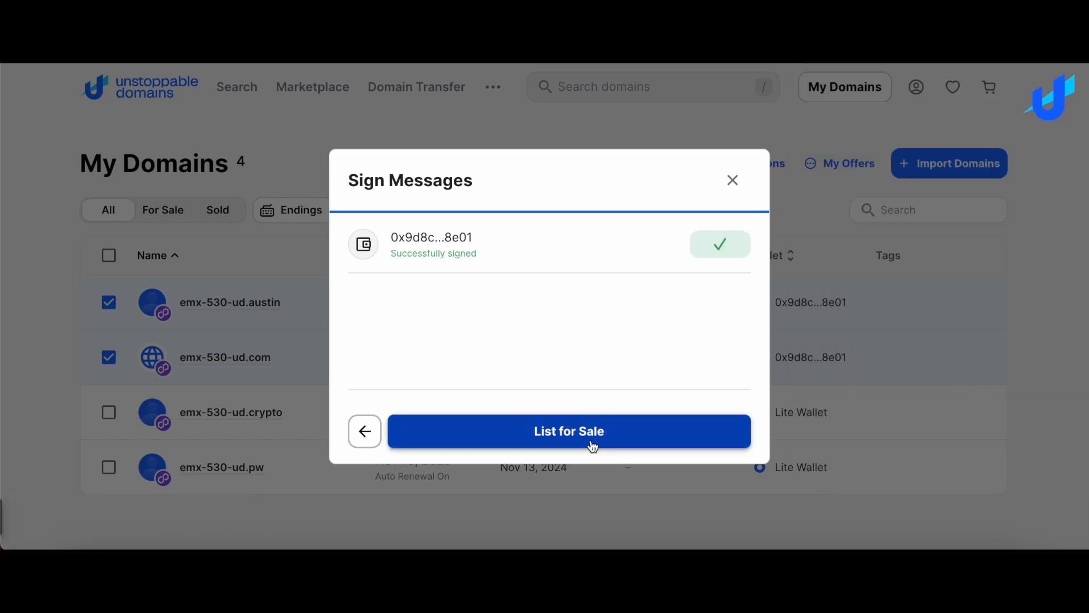
Submit both domains for sale and dismiss the Congratulations confirmation.
click(568, 431)
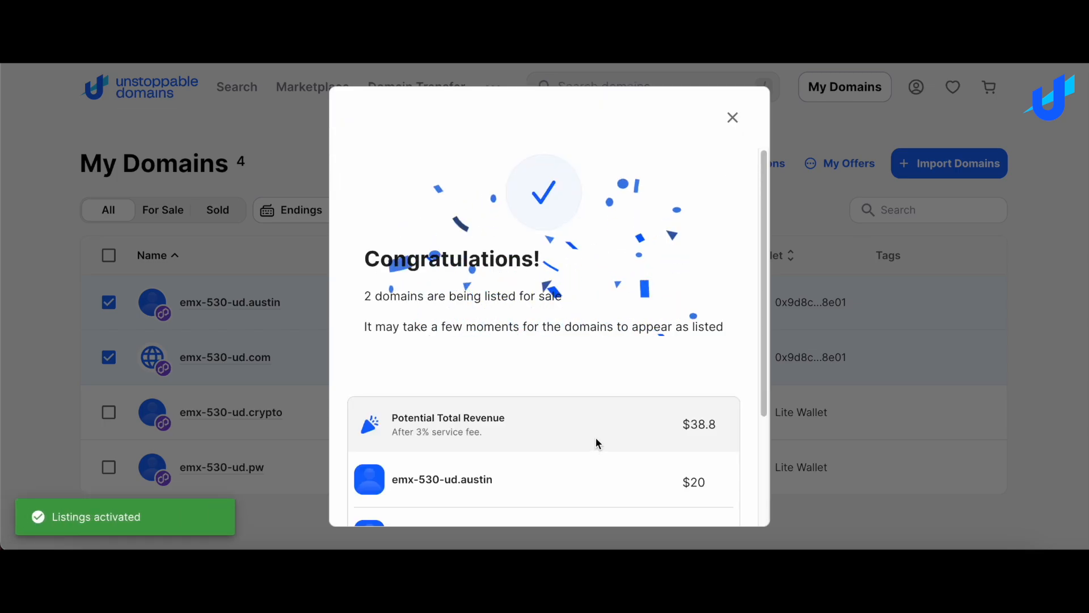
scroll(down, 3)
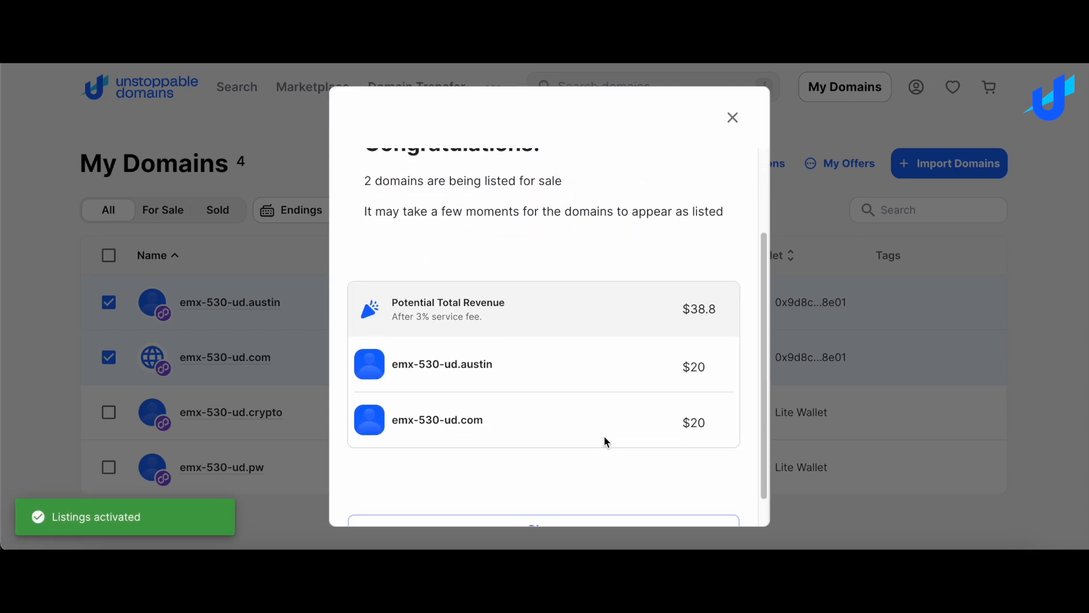
scroll(down, 3)
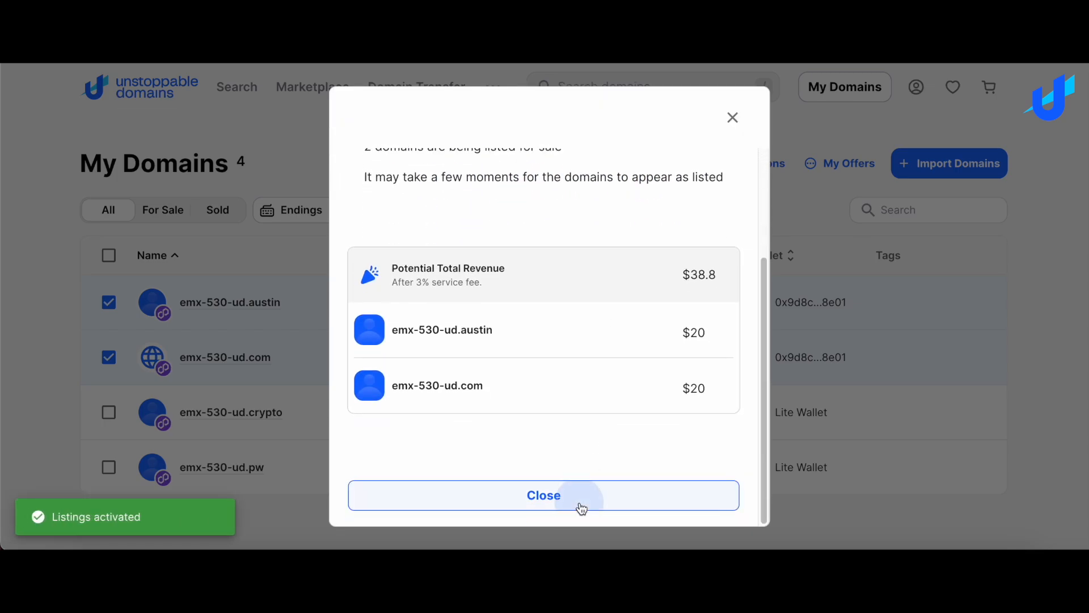
click(543, 495)
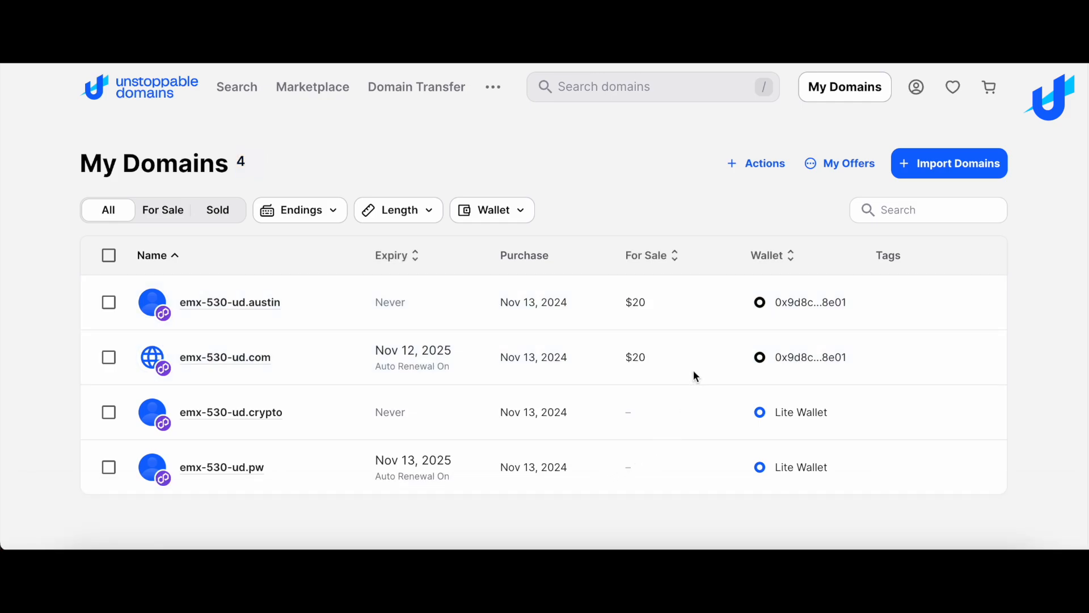
mouse_move(674, 355)
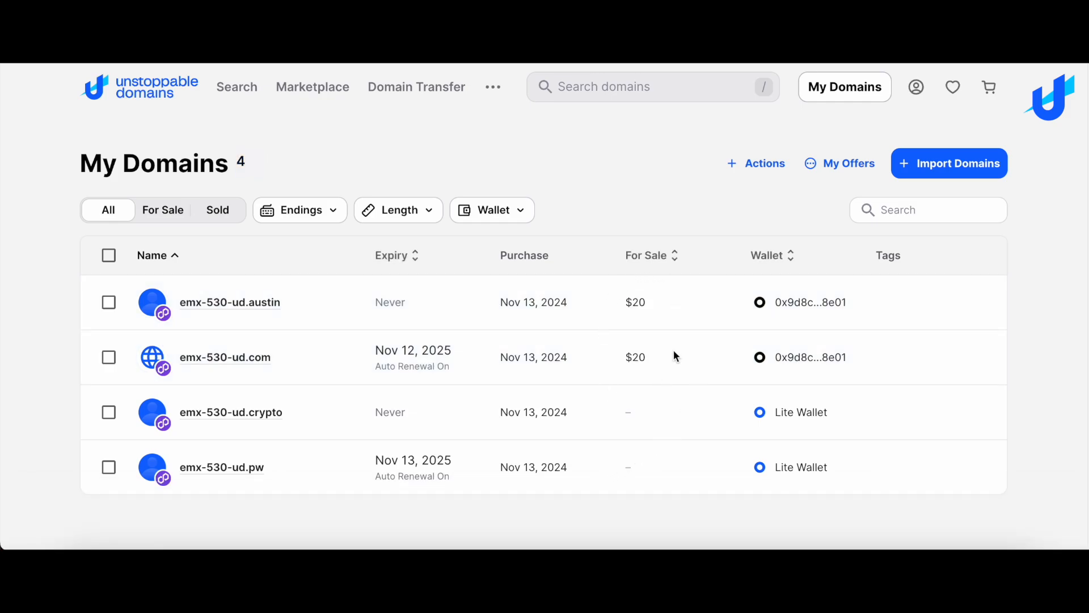